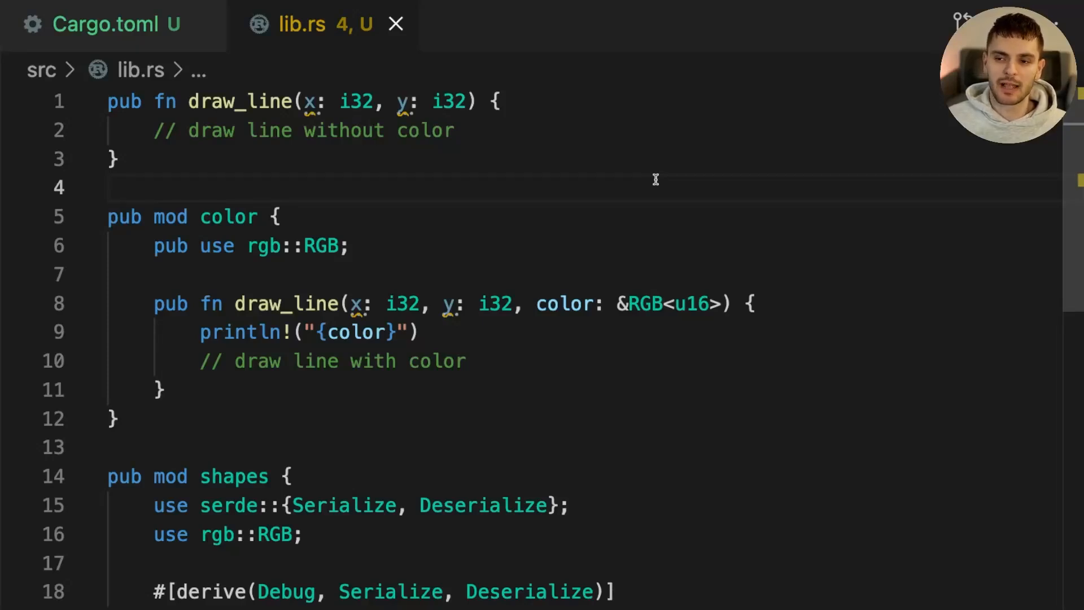
Step: Look through the project files in the editor by clicking, scrolling and selecting text
left_click(384, 188)
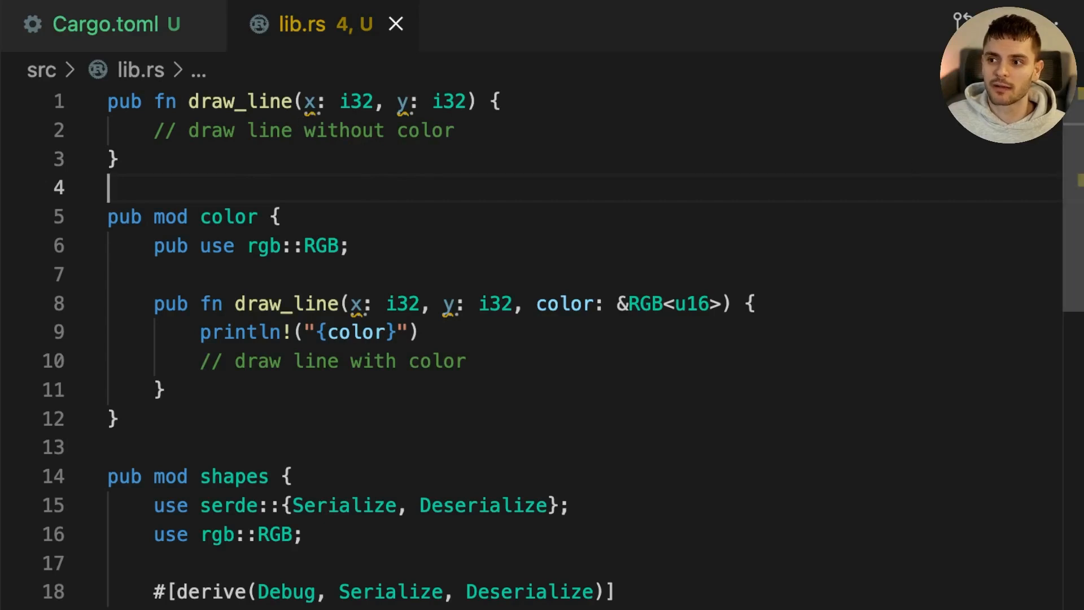
scroll("down", 3)
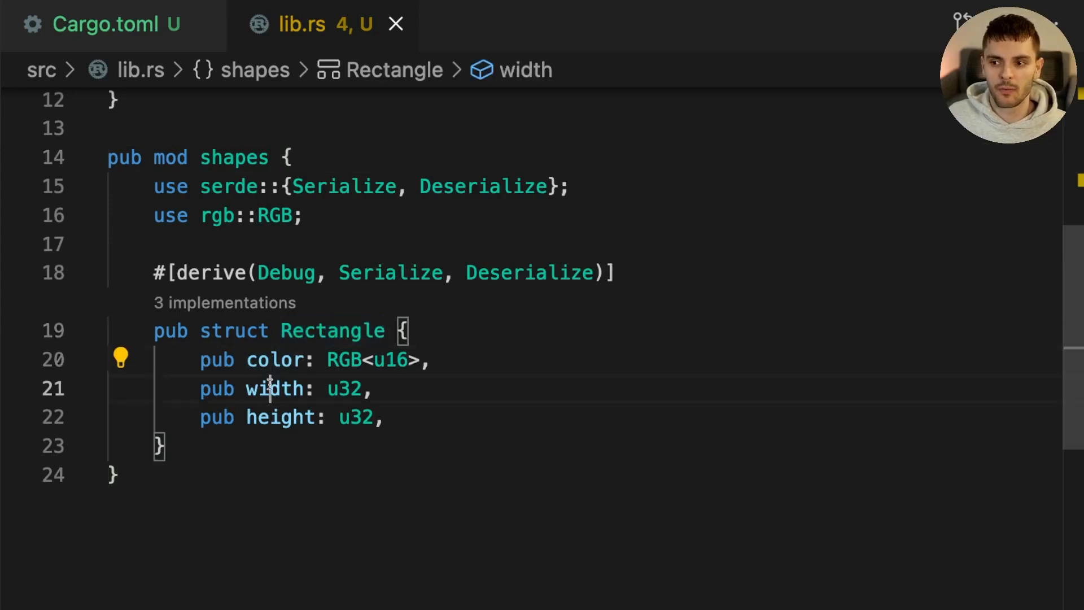
left_click(357, 244)
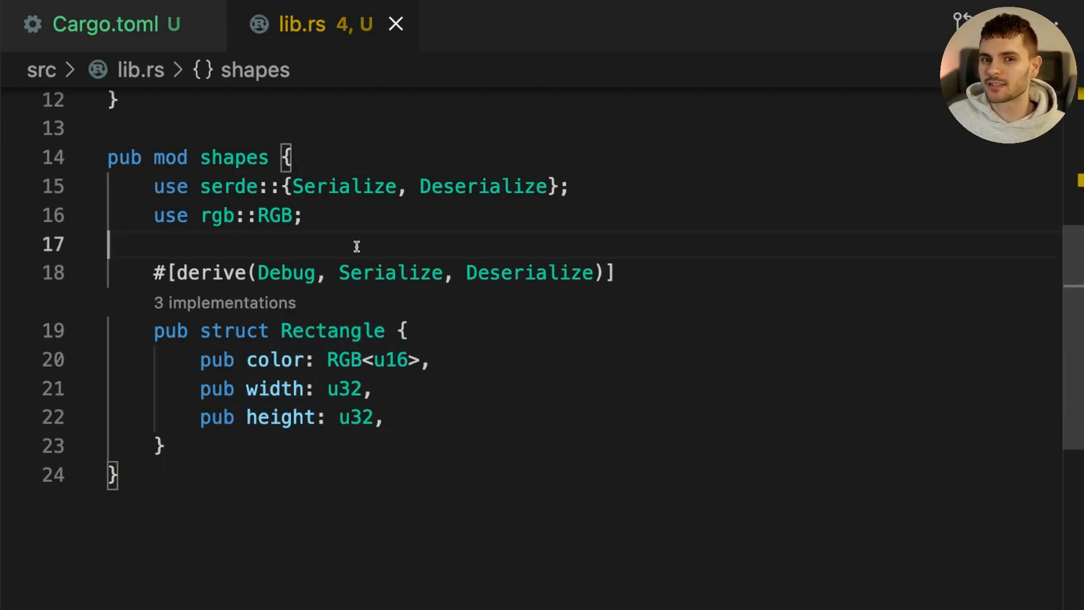
double_click(217, 215)
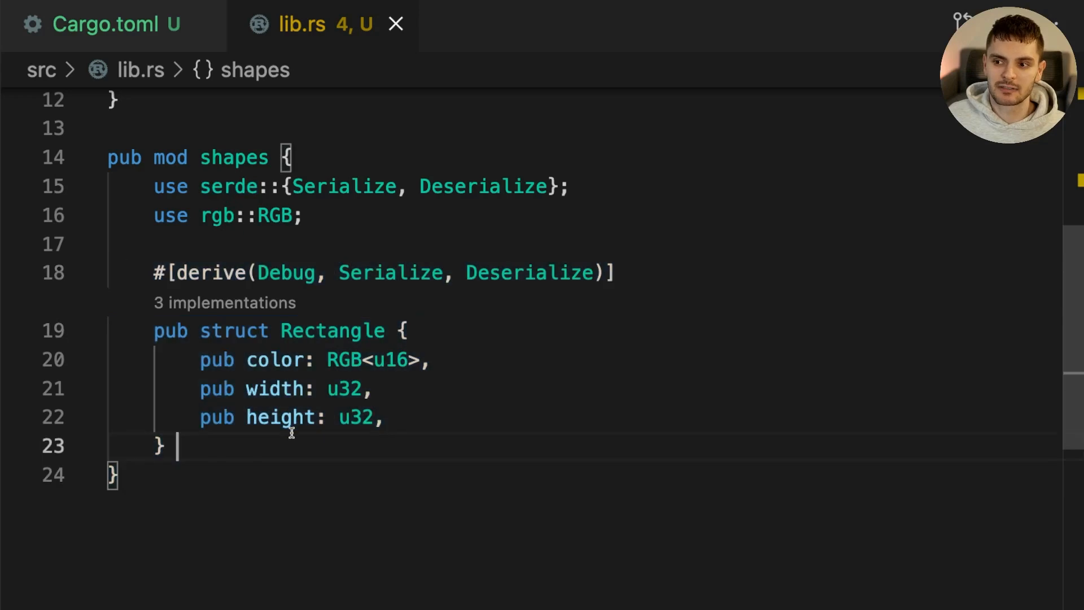
mouse_move(493, 492)
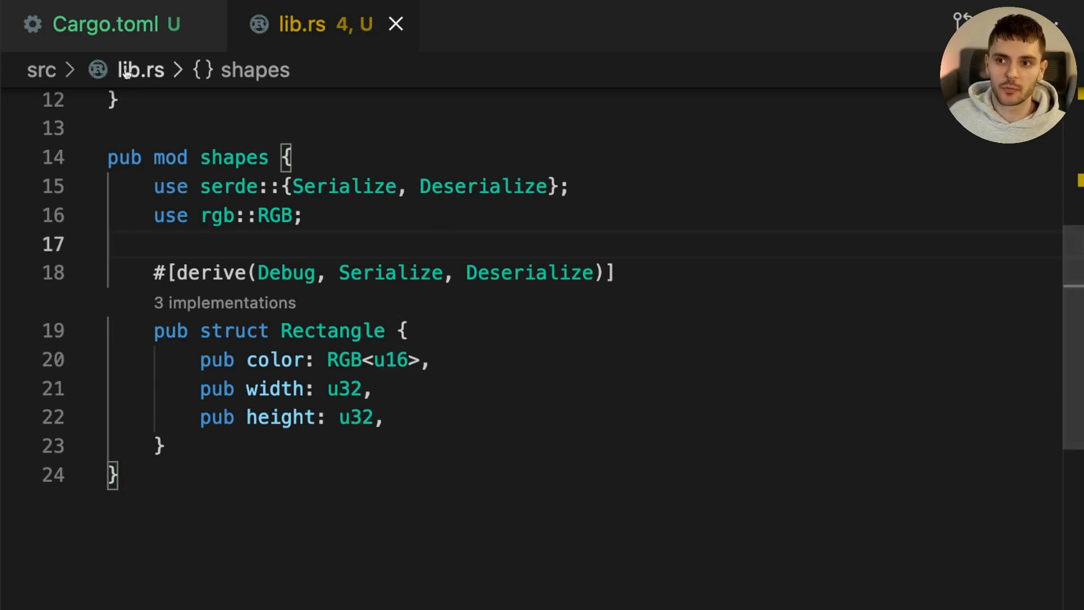
Step: Add a Cargo.toml [features] section with color = [] and shapes = ["color"]
left_click(97, 24)
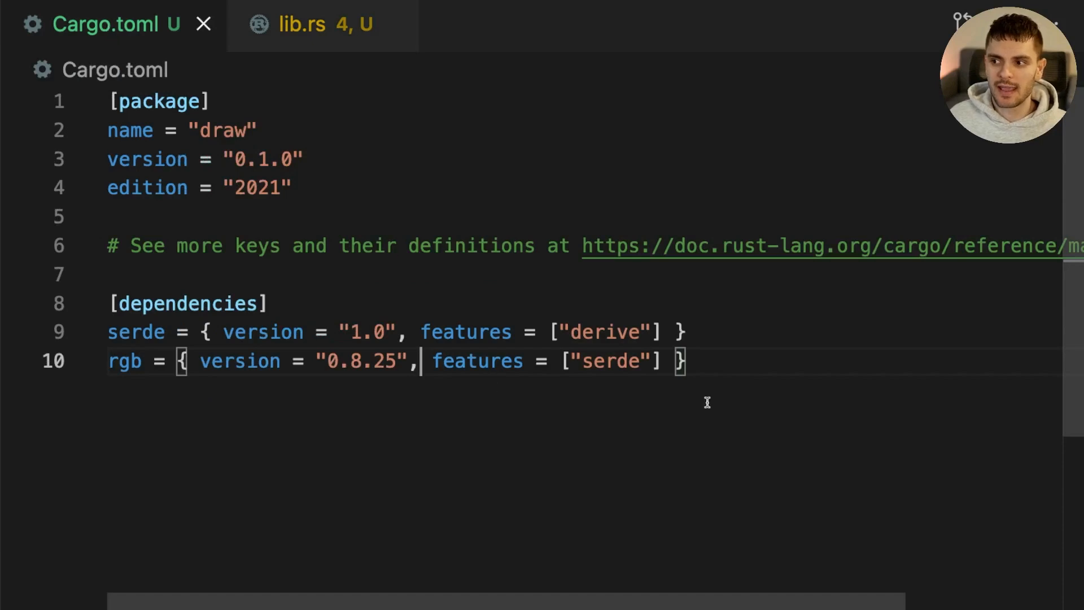
key("Enter")
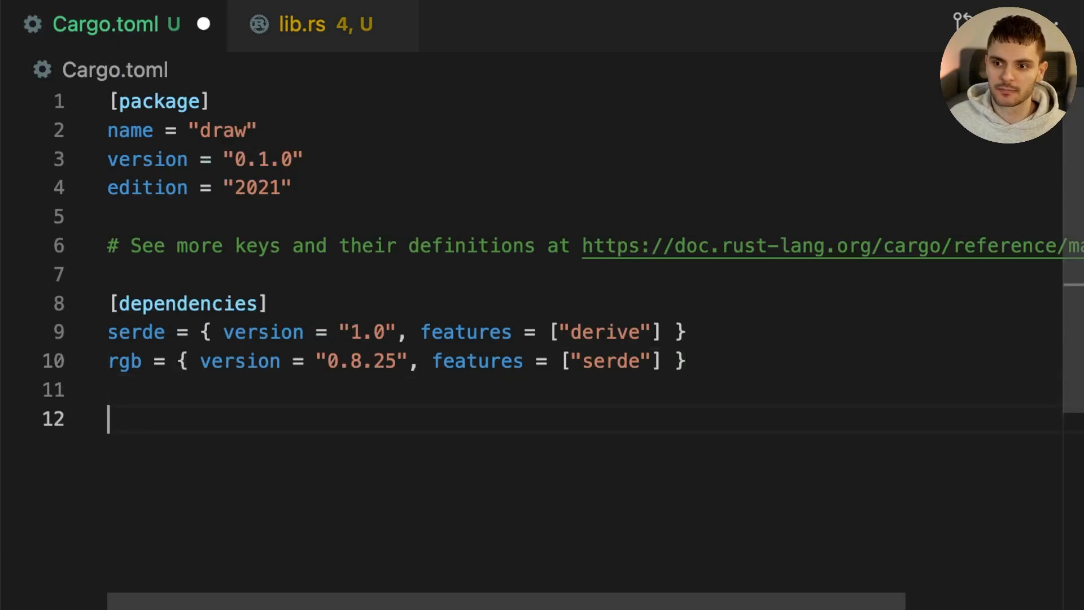
type("[features]")
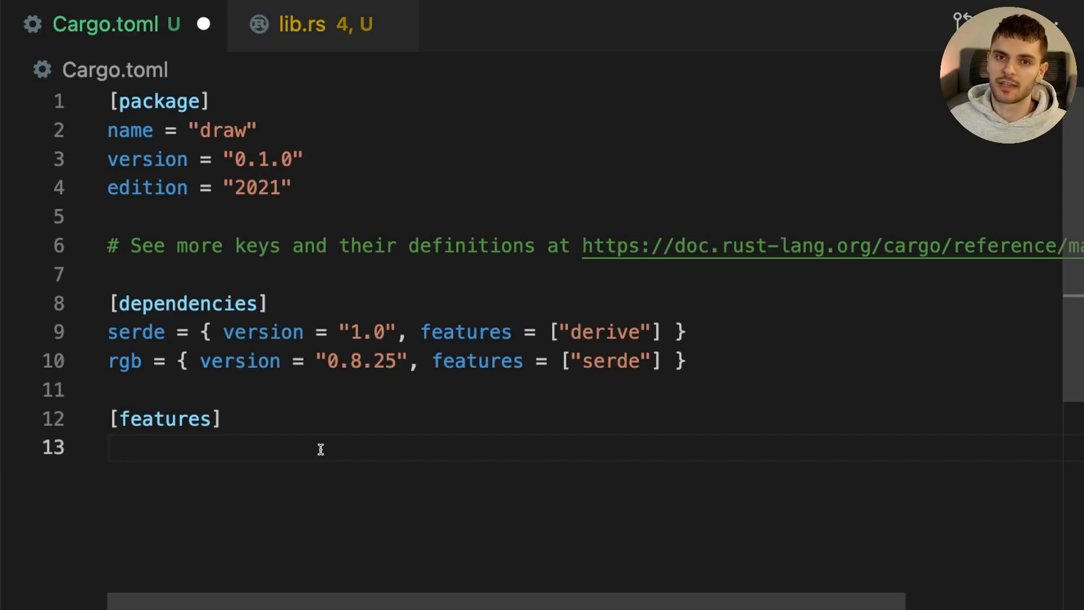
type("color = []")
type("shapes = [")
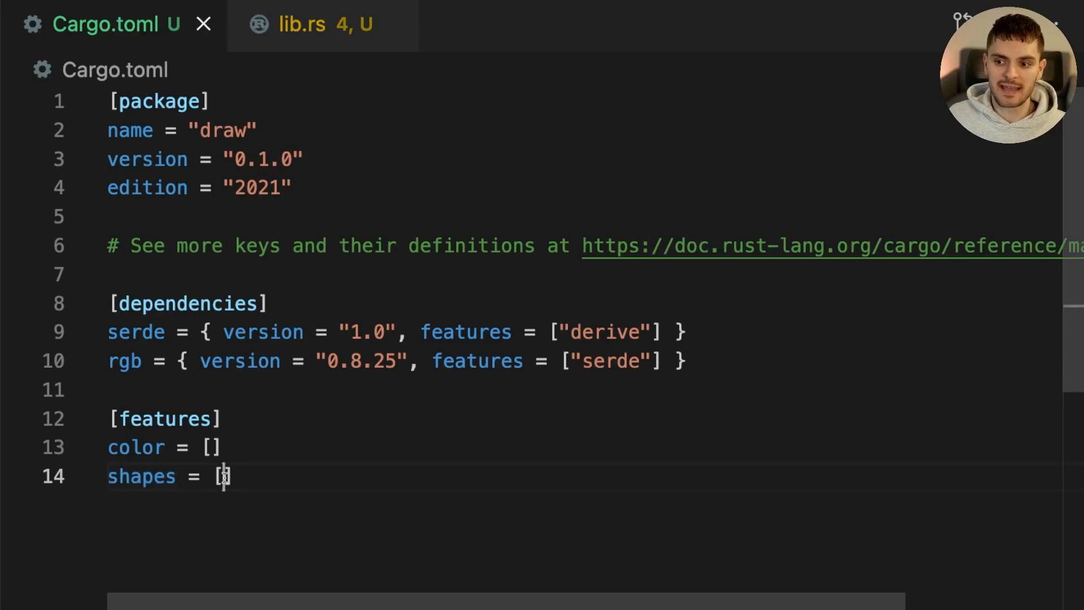
type("\"\"")
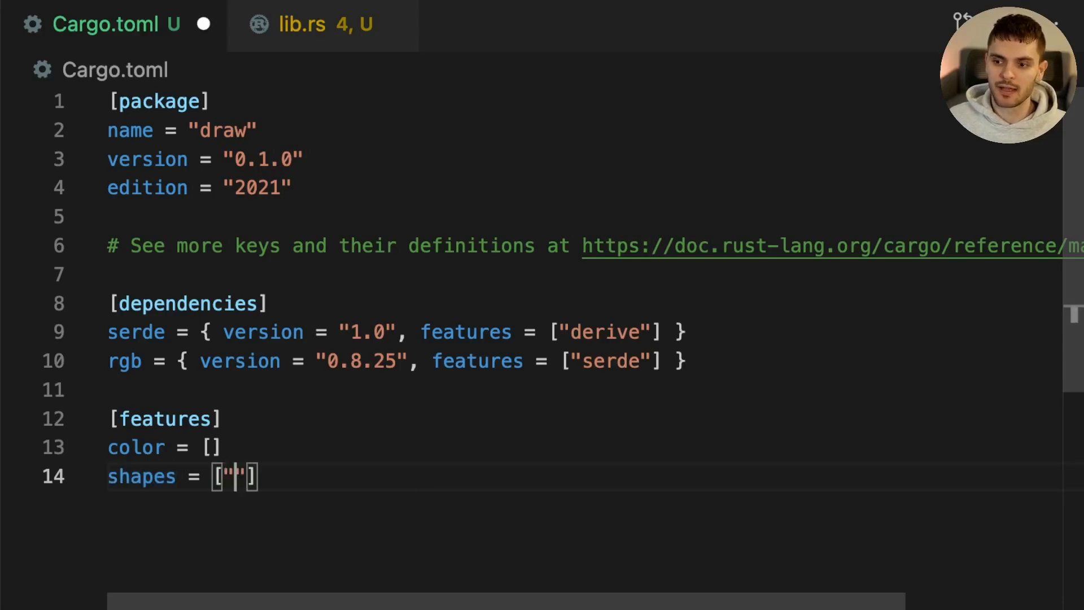
type("color")
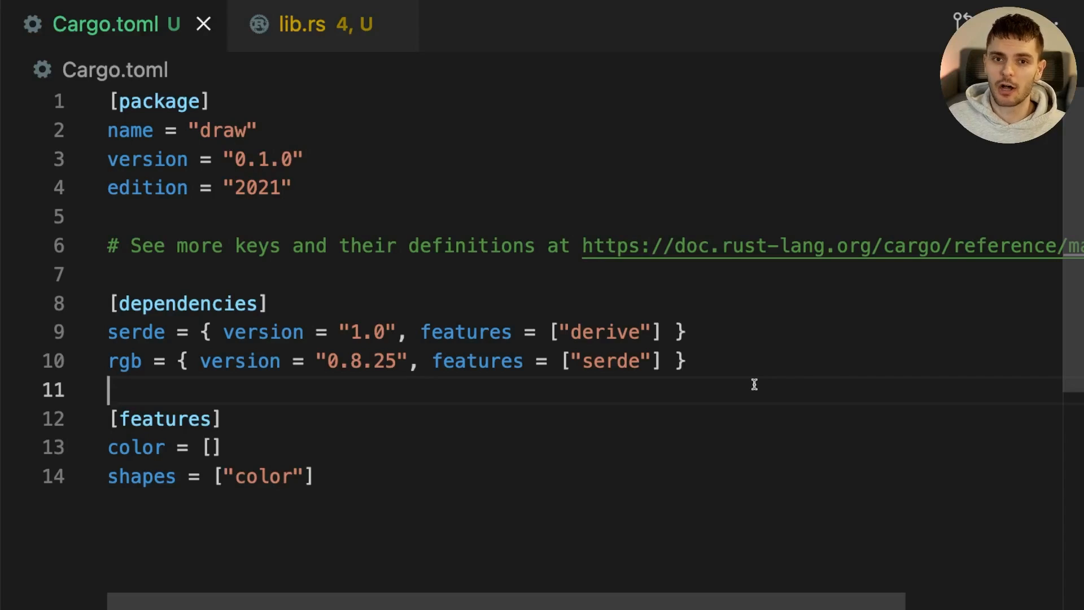
mouse_move(640, 449)
type(", optional = true")
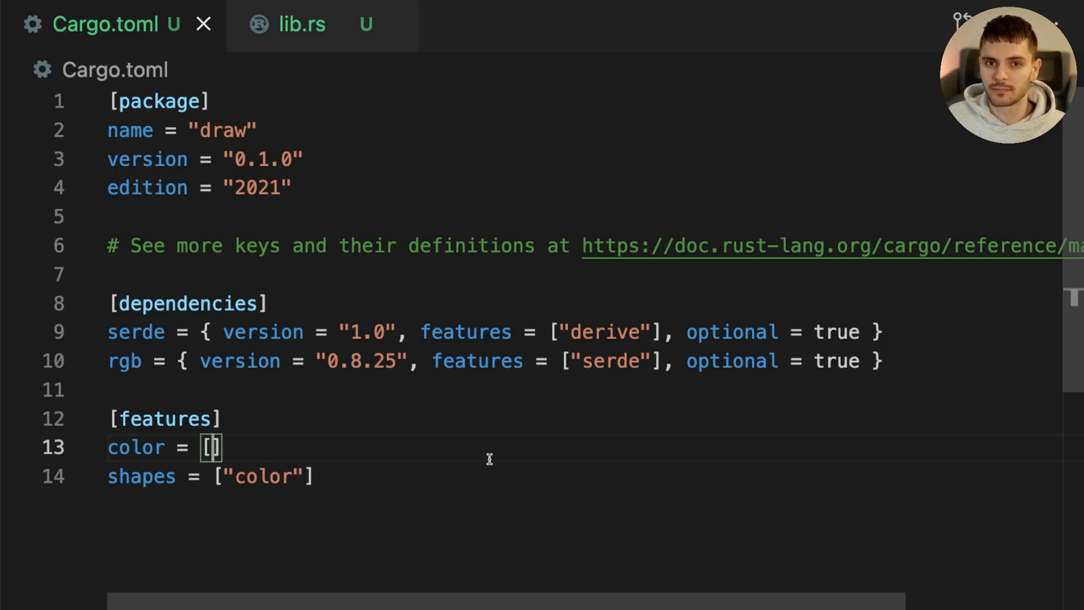
Step: Set color to ["dep:rgb"] and extend shapes with "dep:serde" and "rgb?/serde"
type("\"dep:\"")
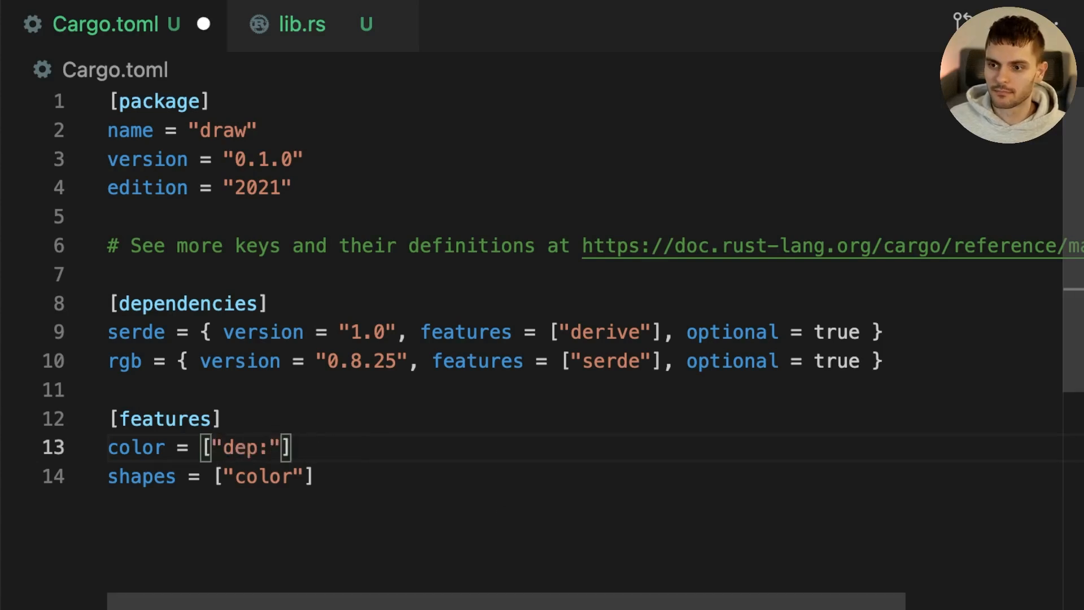
type("rgb")
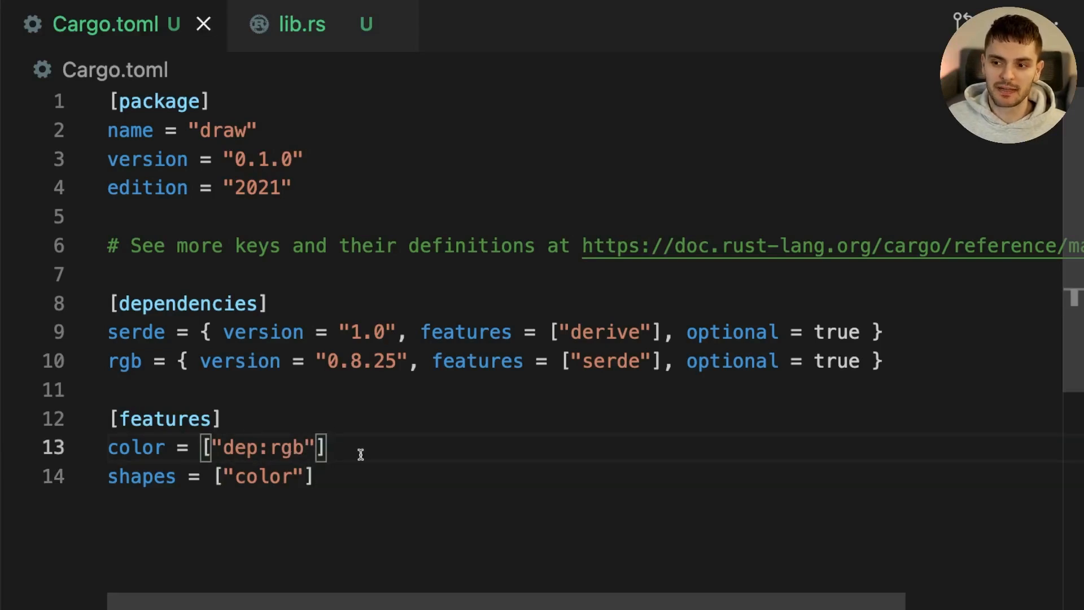
double_click(241, 447)
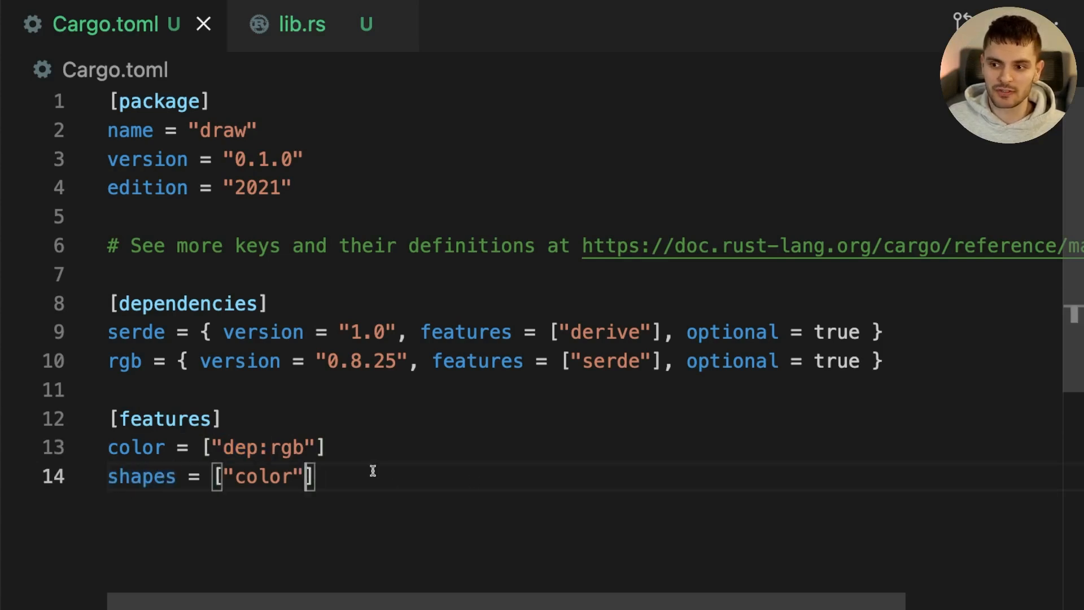
type(", \"\"")
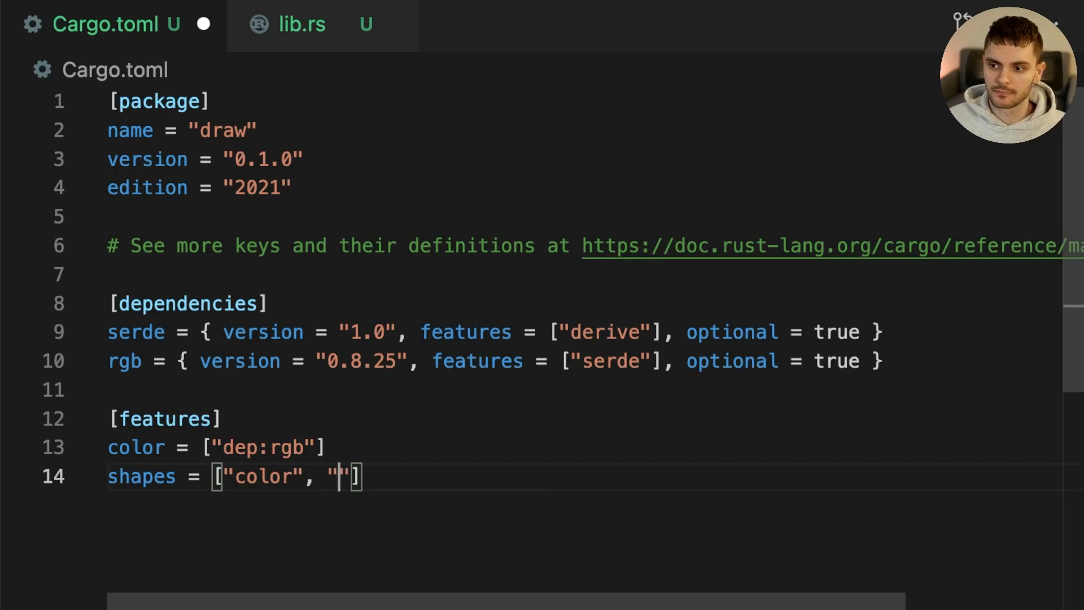
type("dep:serde\", \"rgb")
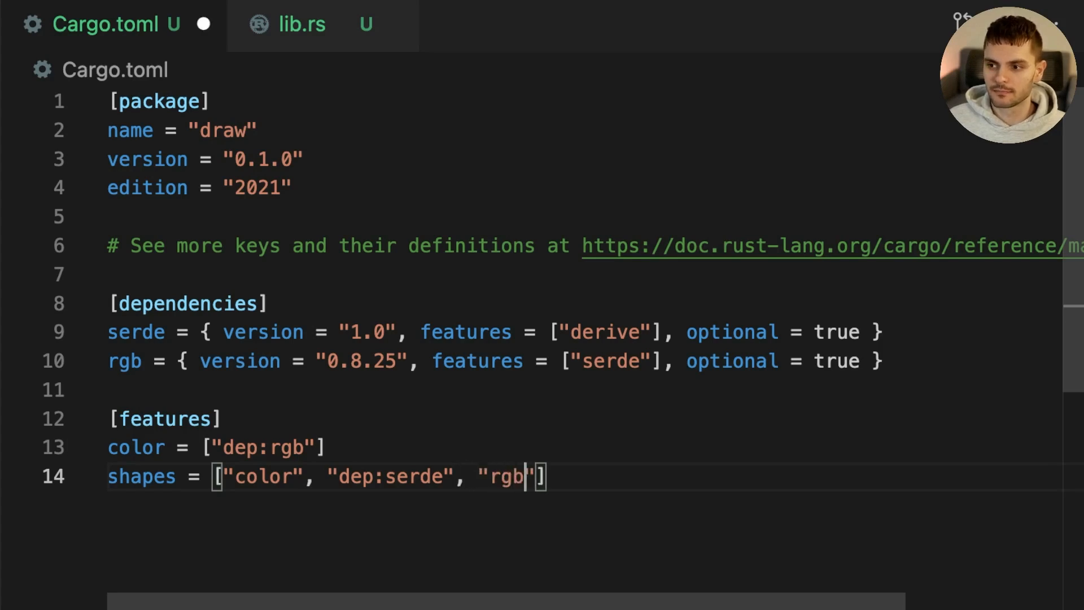
type("?/serde\", \"serde\"")
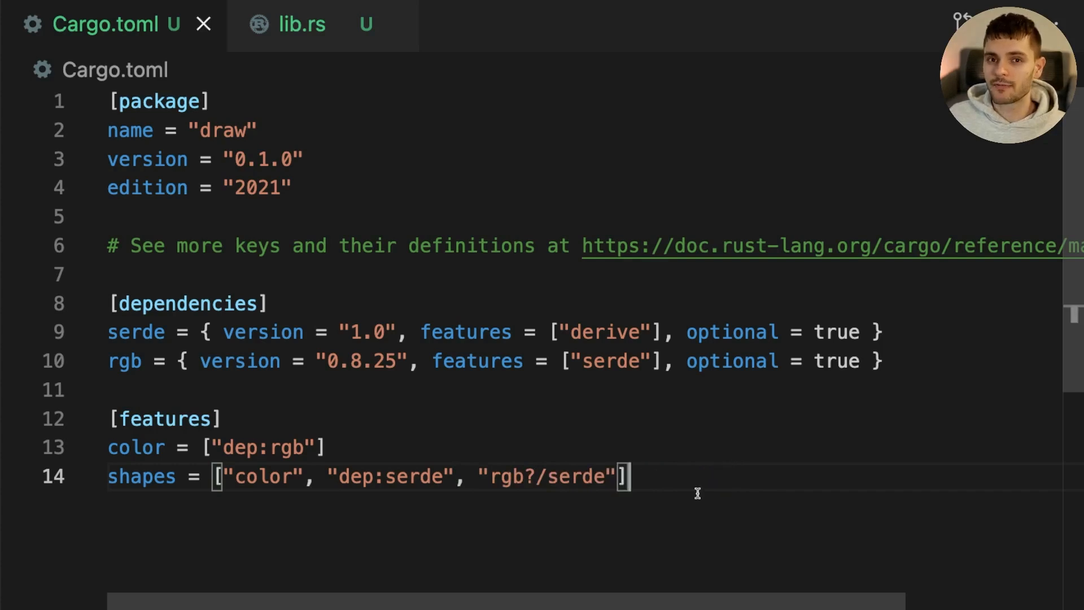
double_click(507, 477)
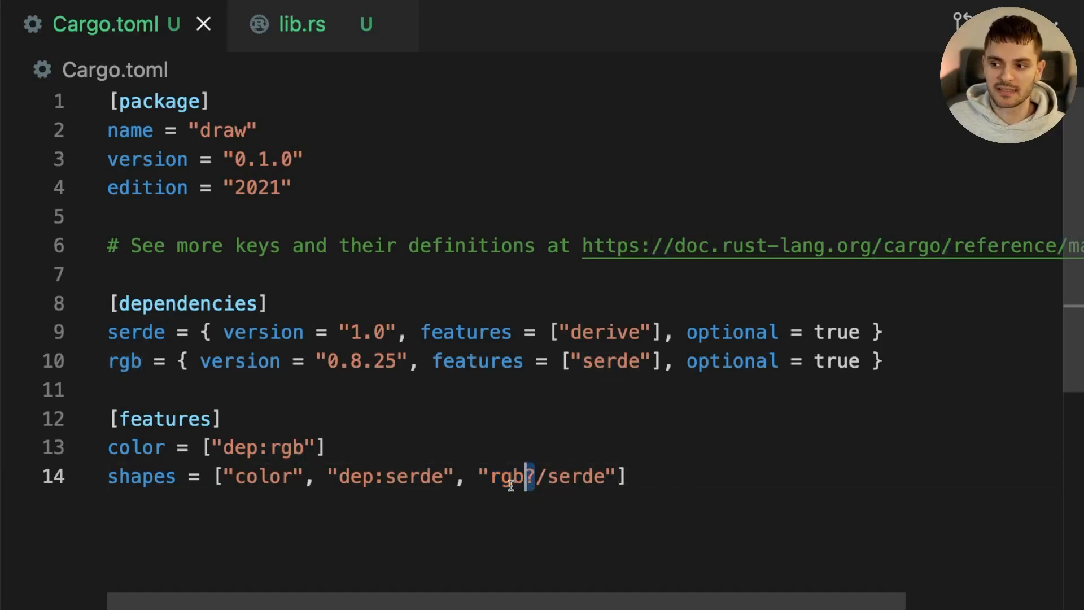
double_click(576, 476)
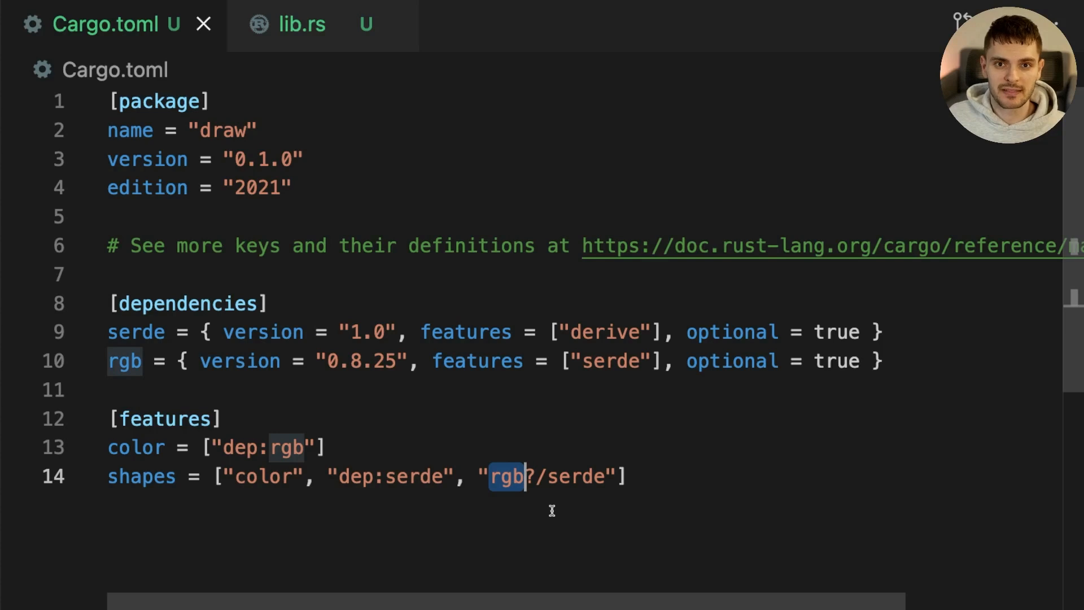
mouse_move(446, 506)
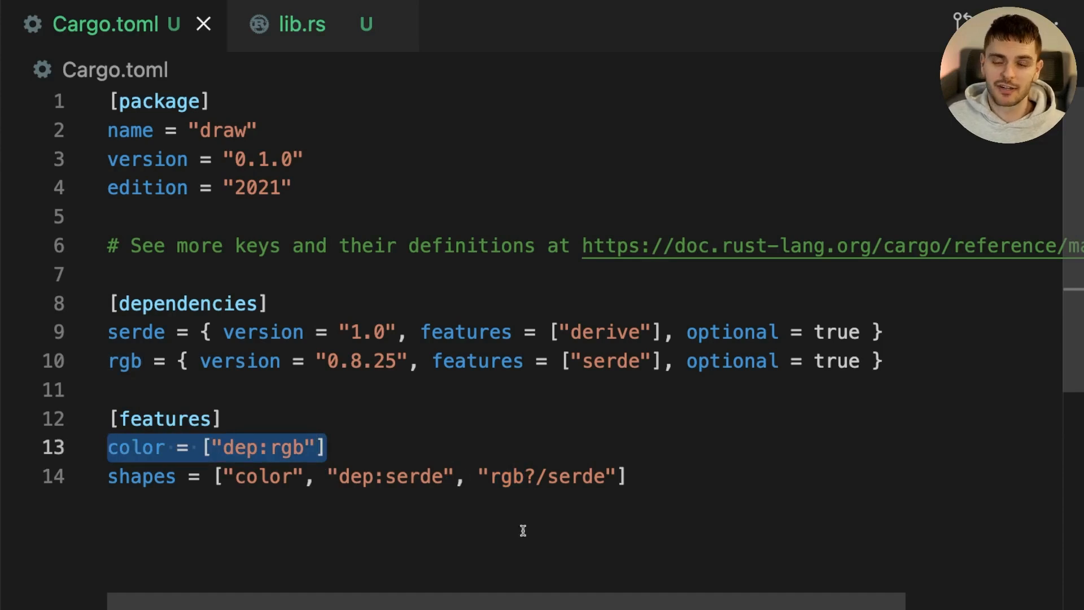
double_click(263, 477)
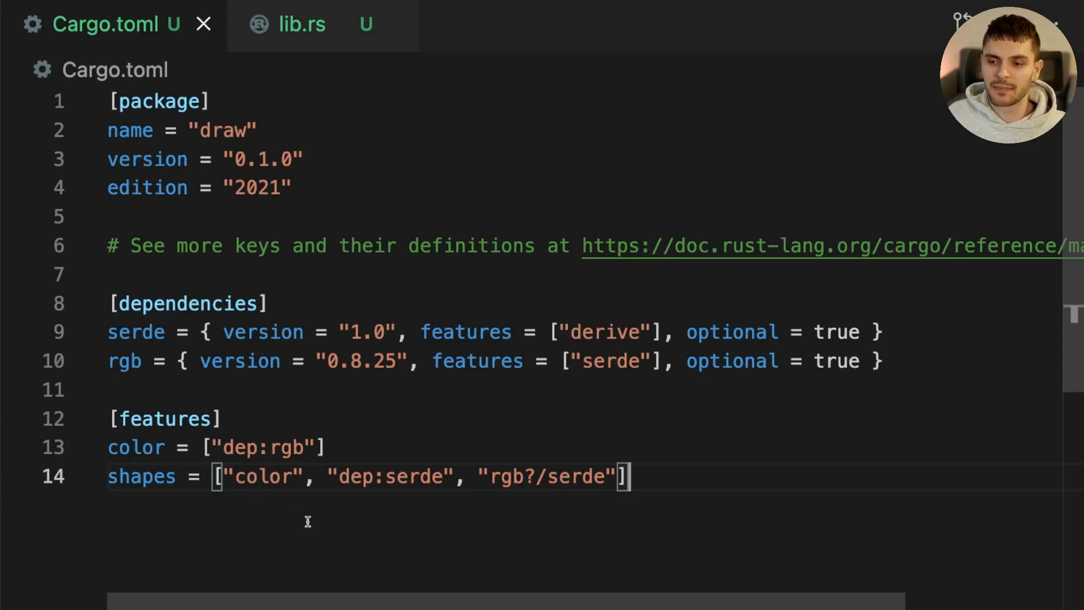
mouse_move(286, 509)
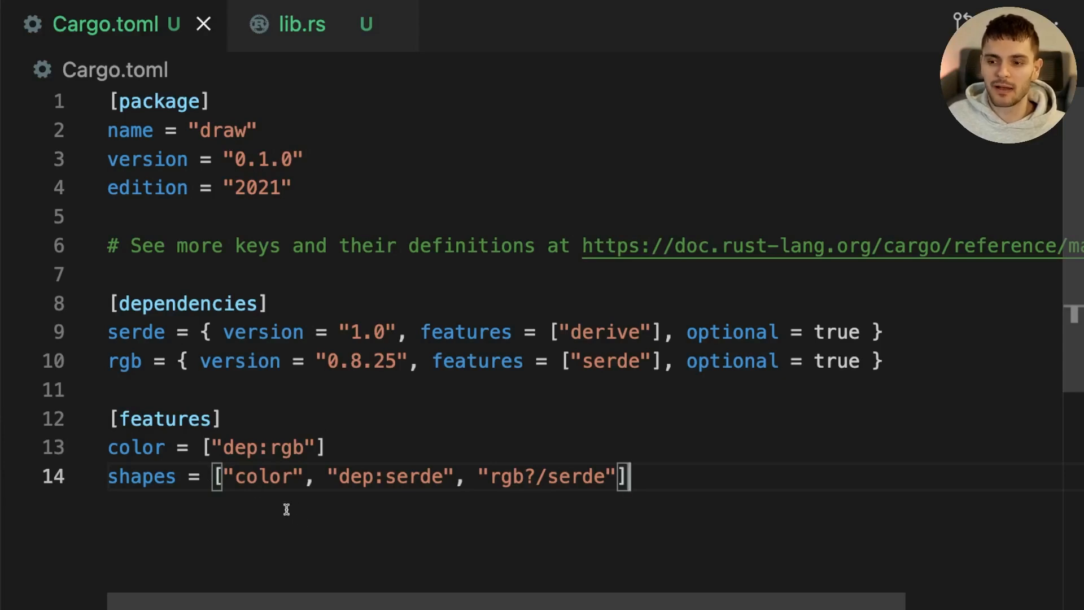
double_click(141, 475)
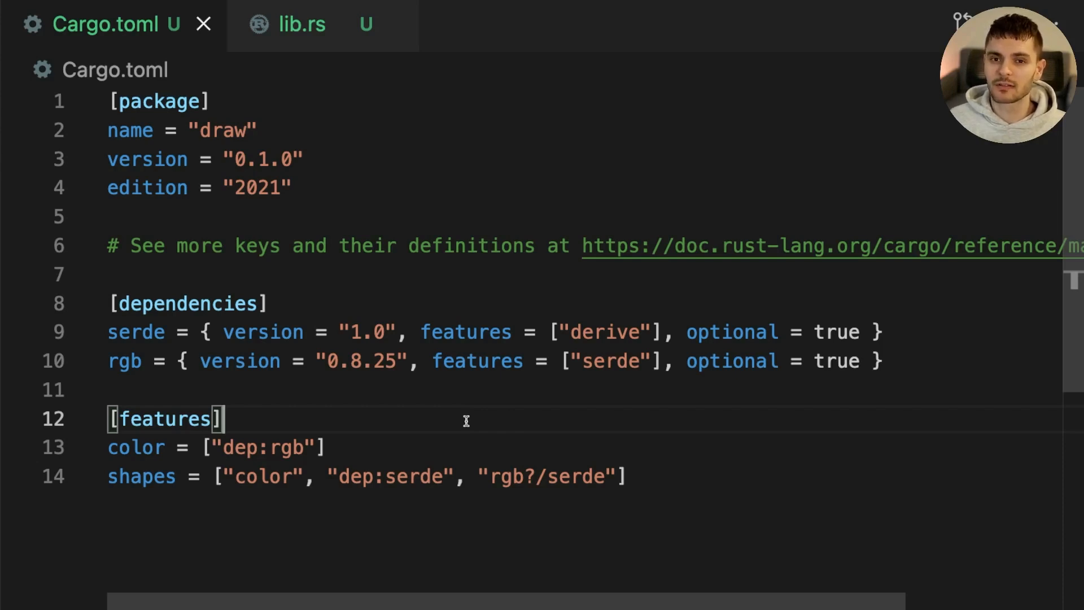
Step: Add default = ["color"] to the Cargo.toml features section
type("default = [\"\"]")
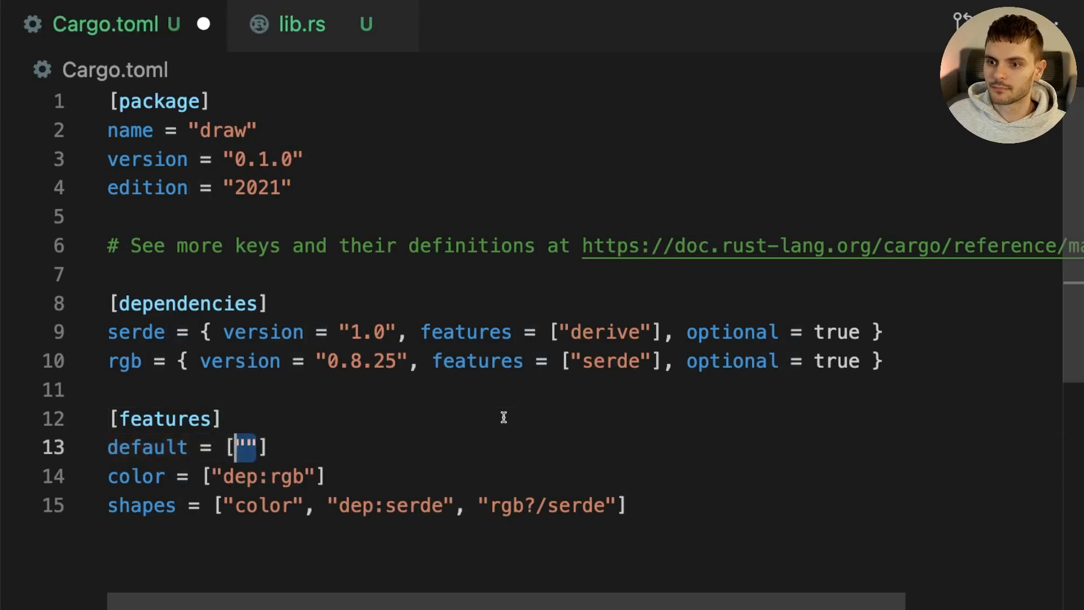
type("color")
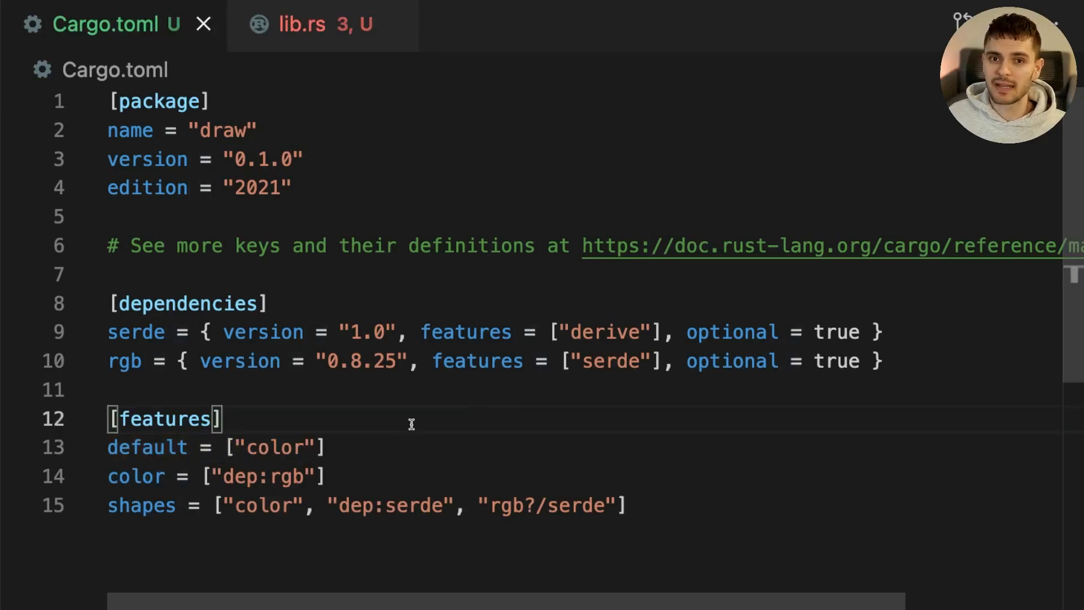
mouse_move(293, 424)
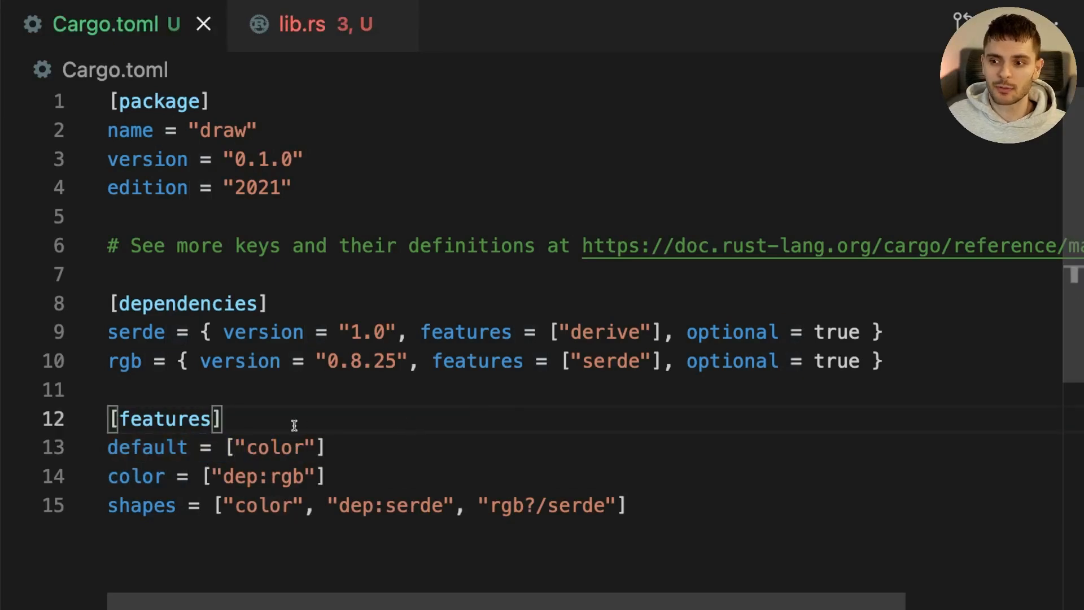
double_click(275, 446)
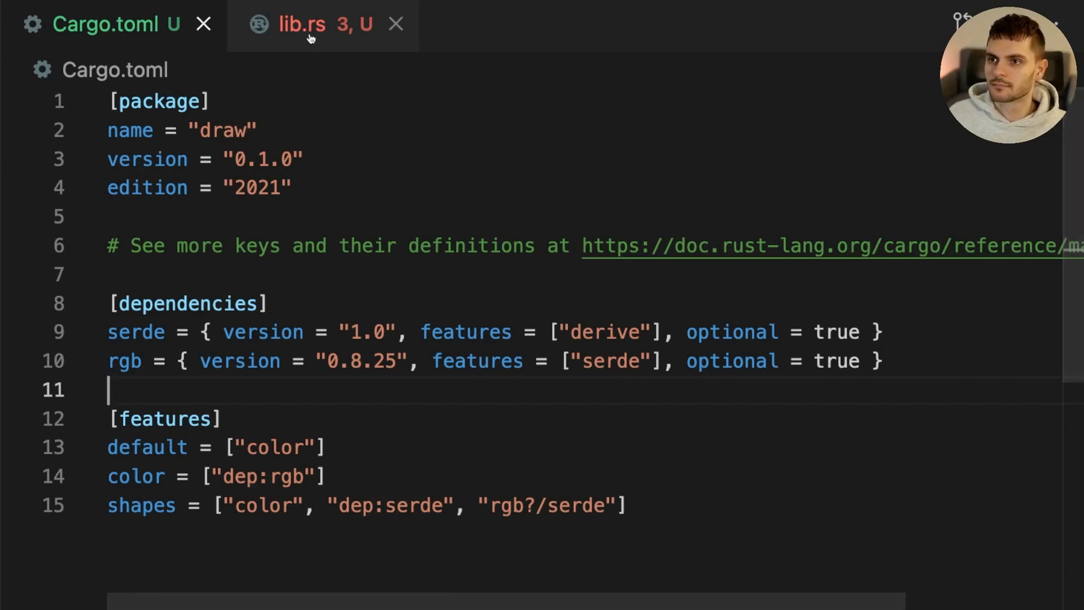
Step: Add #[cfg(feature = "color")] above pub mod color in lib.rs
left_click(301, 23)
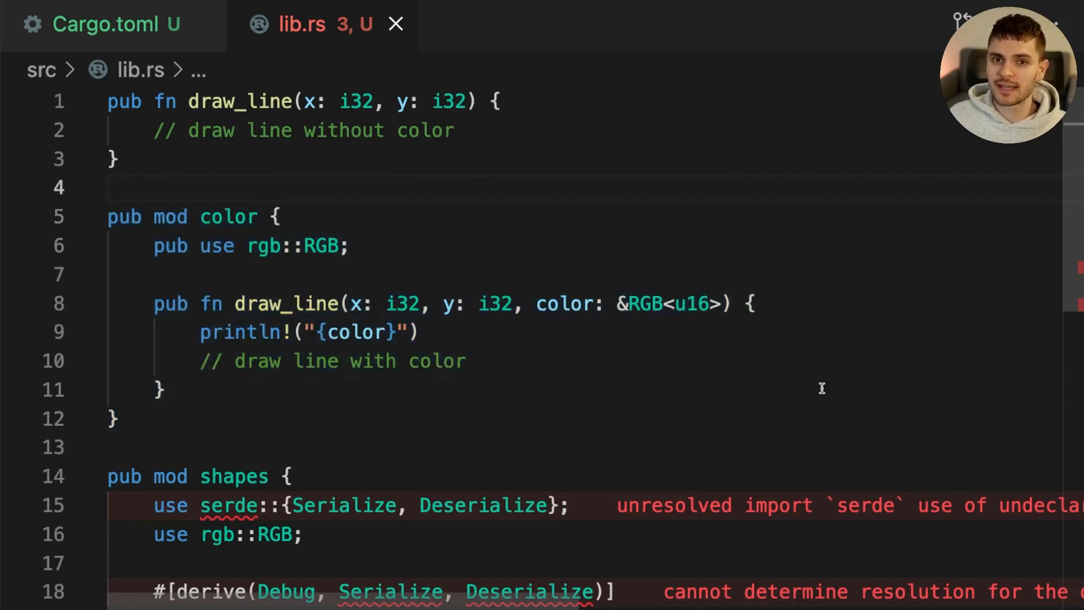
type("#[cfg()]")
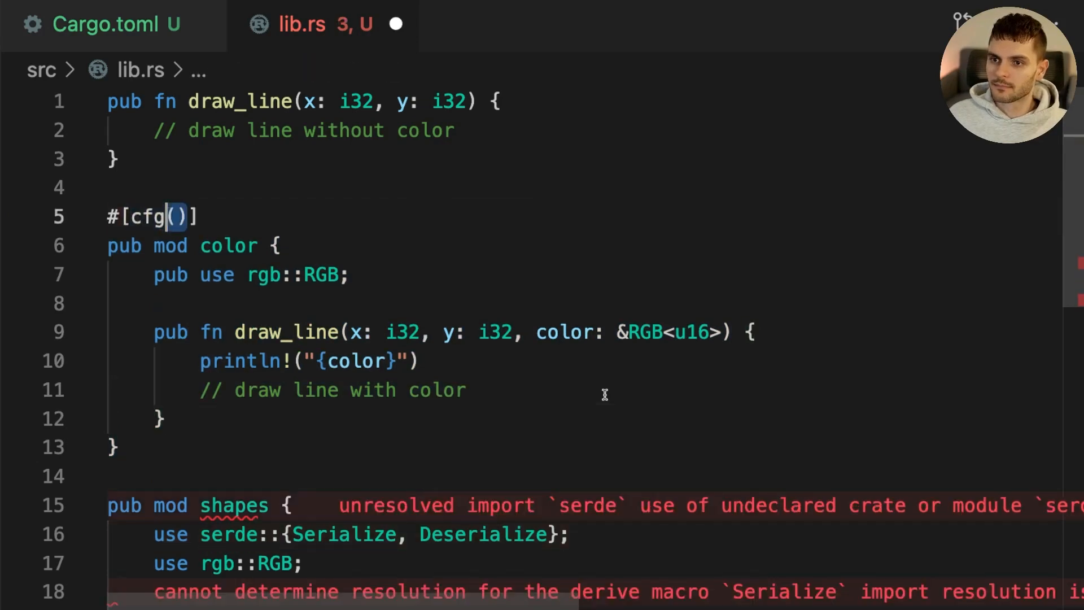
type("feature = \"color\"")
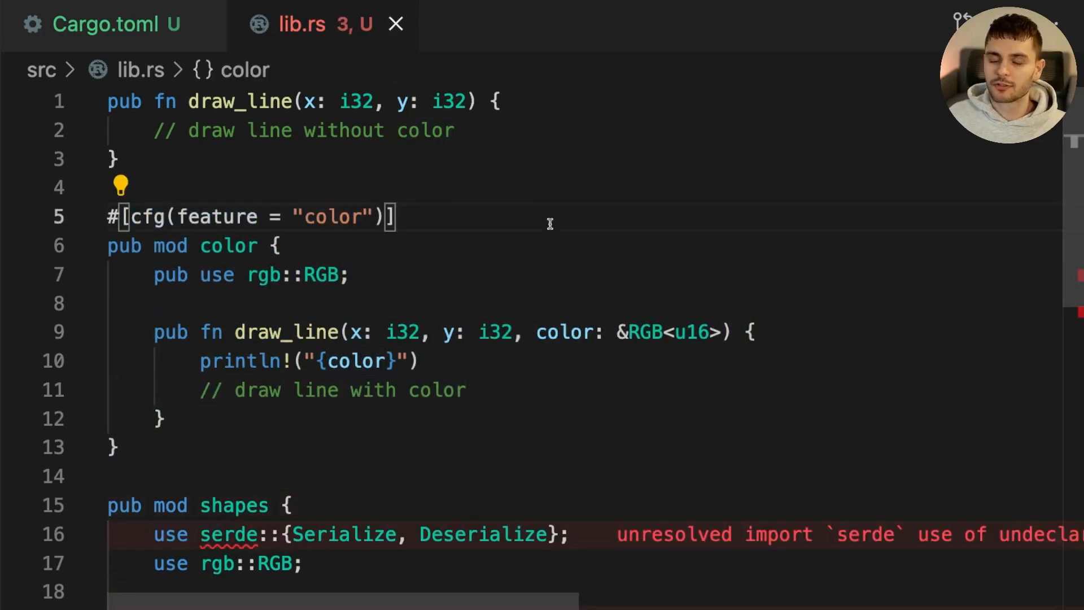
double_click(146, 216)
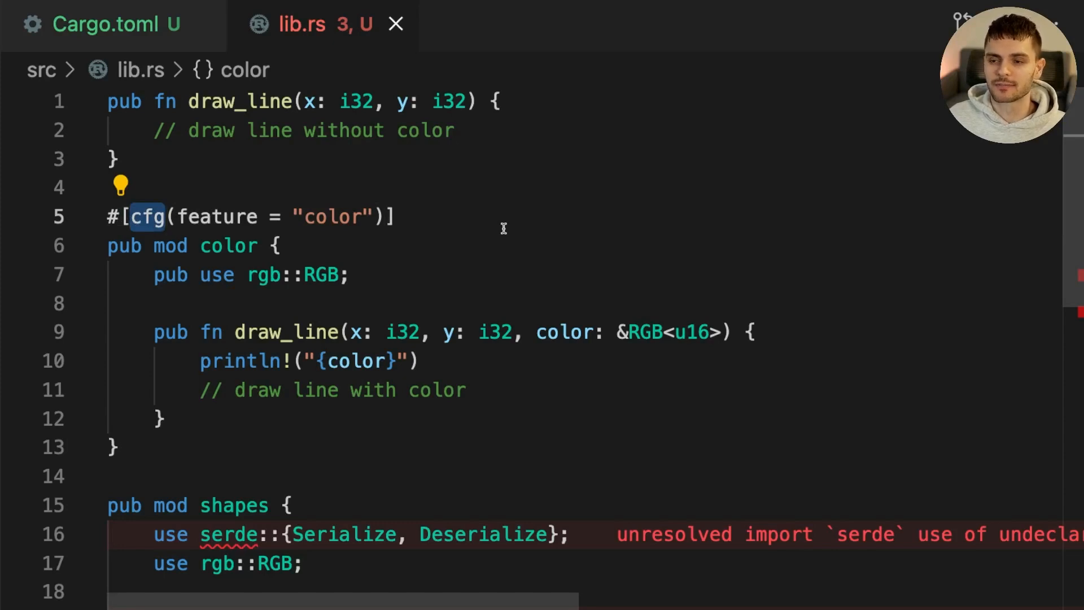
left_click_drag(139, 216, 118, 448)
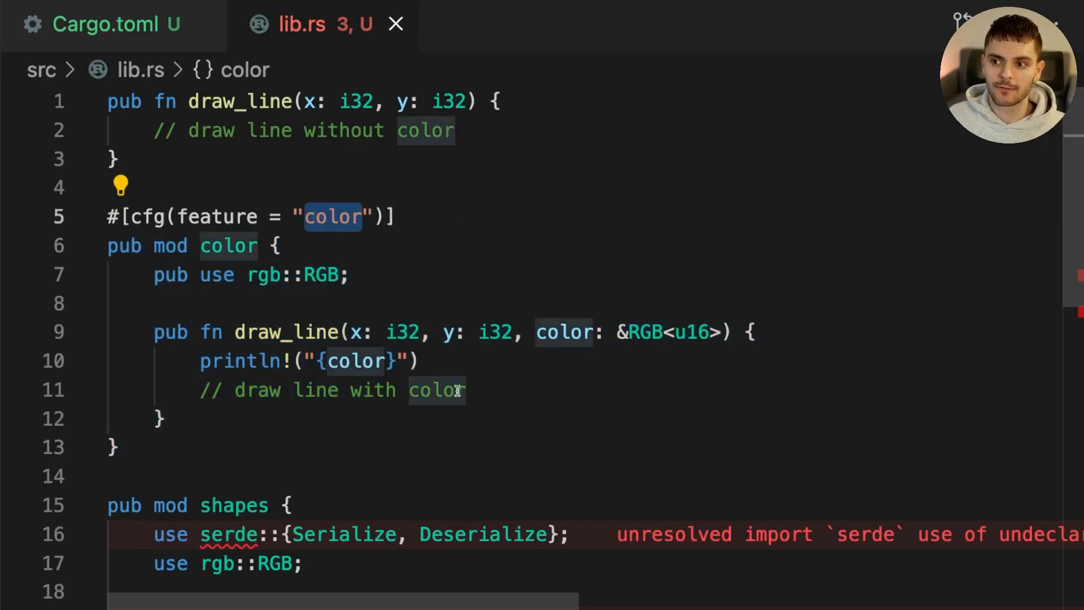
scroll("down", 3)
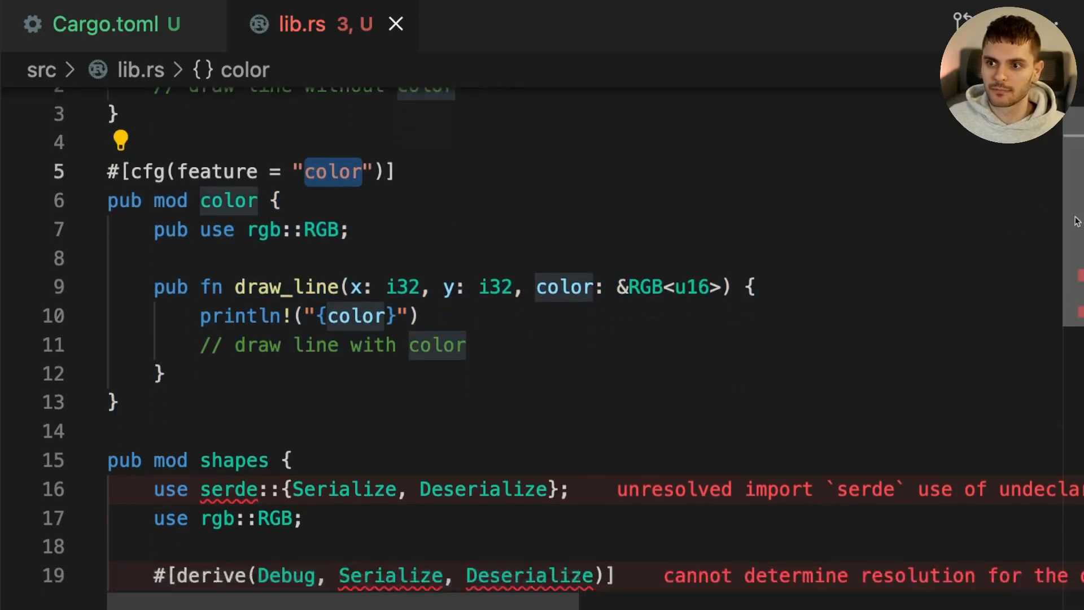
scroll("down", 3)
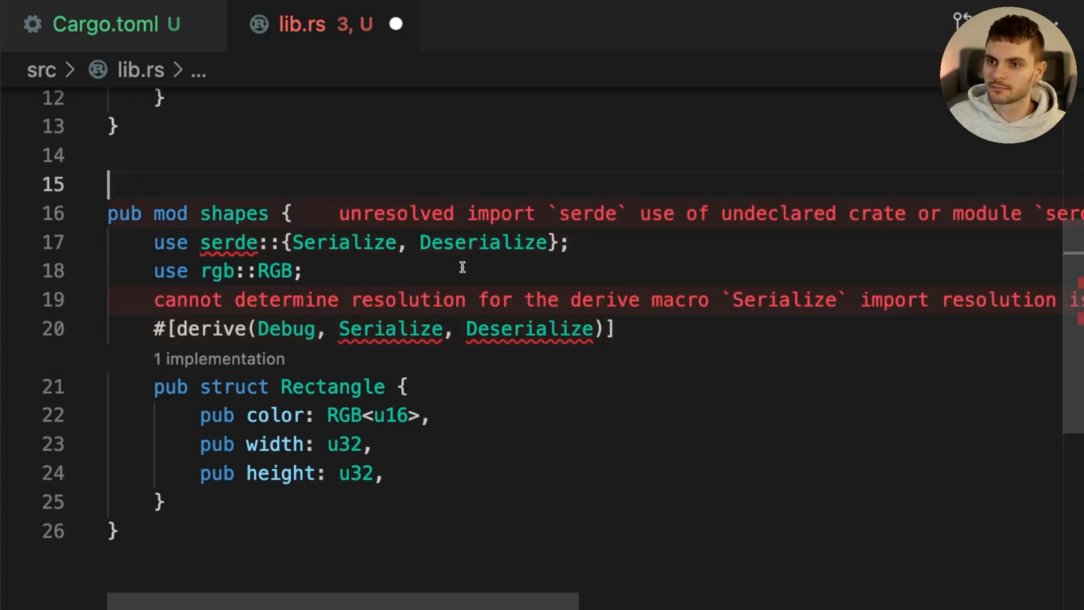
Step: Add #[cfg(feature = "shapes")] above pub mod shapes in lib.rs
type("#[cfg(feature = \"shapes\")]")
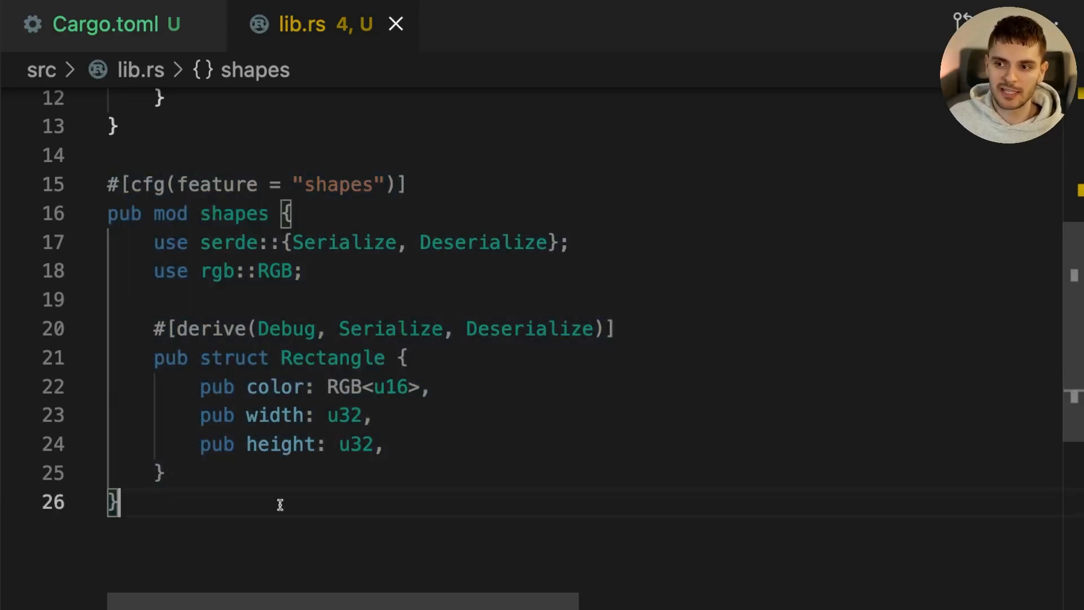
mouse_move(417, 539)
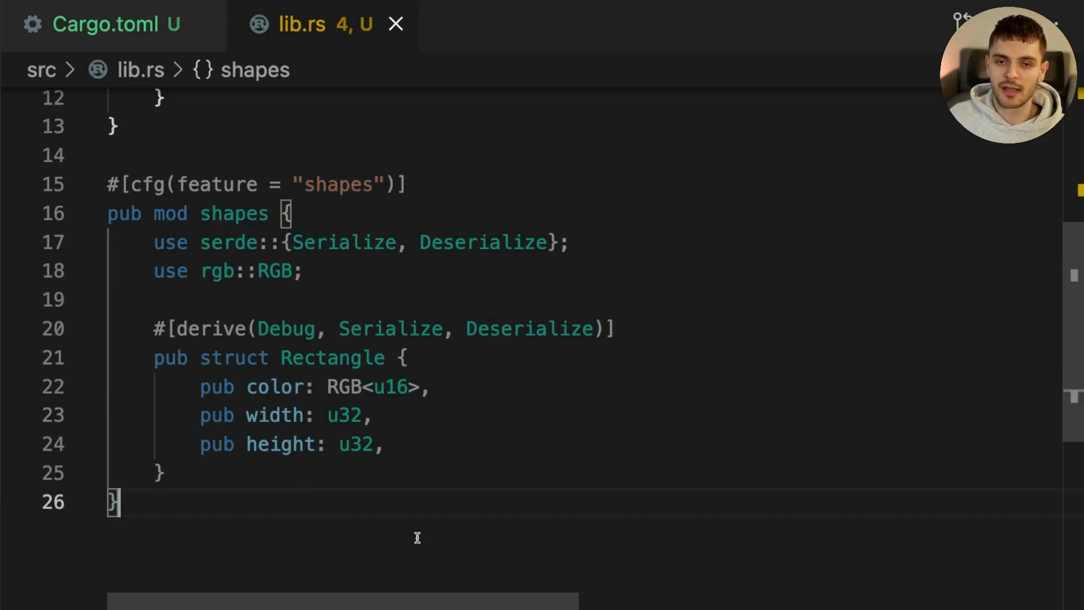
mouse_move(193, 492)
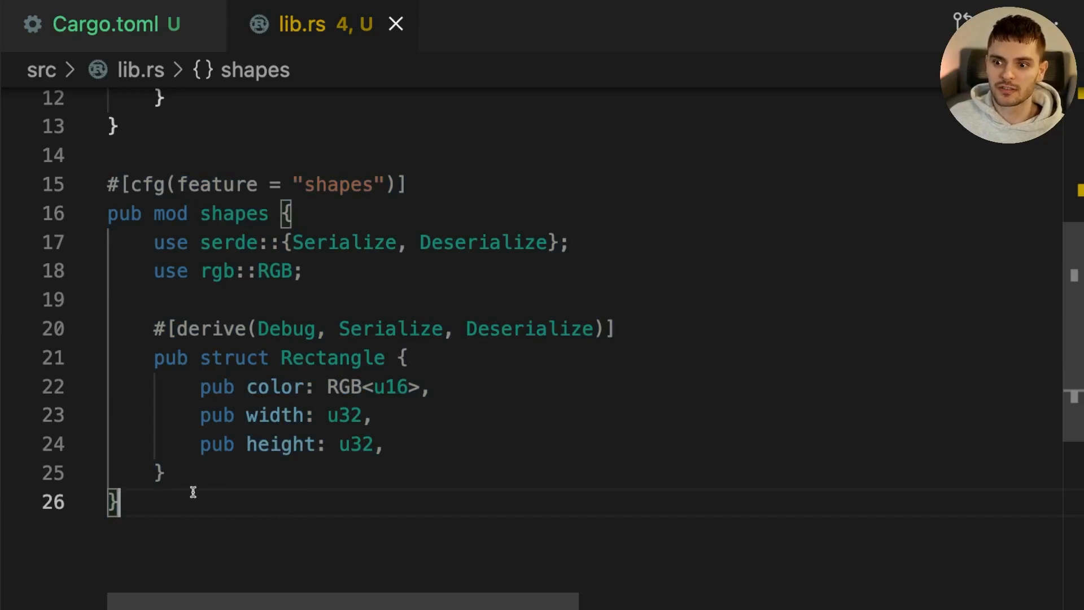